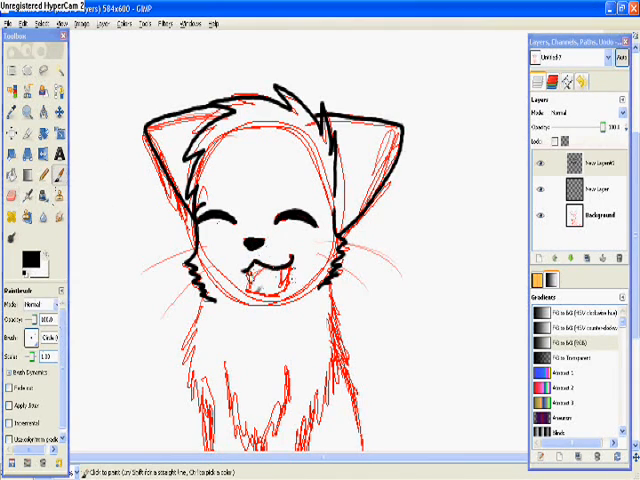
# Trace black Paintbrush lines over the sketch's head, whiskers, mouth and chest fur
pyautogui.click(21, 24)
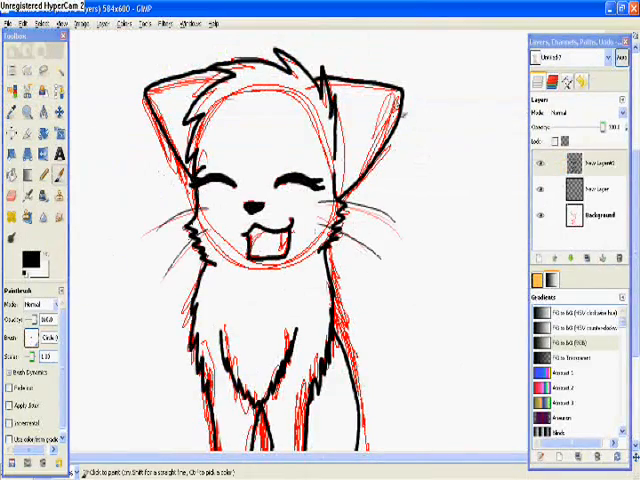
# Hide the red sketch layer and begin painting dark fill over the head
pyautogui.click(24, 191)
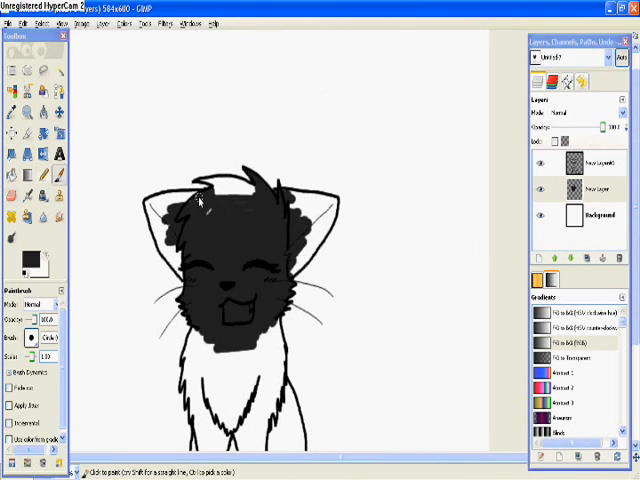
# Fill the body black, add the tail, pink mouth, white paw and tail tip, and hide Background
pyautogui.click(185, 215)
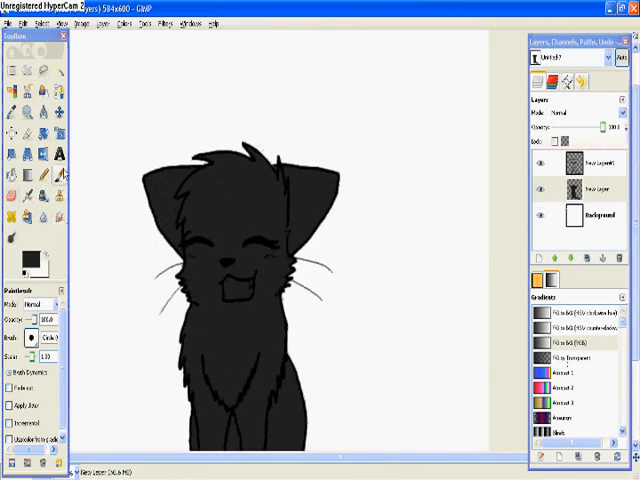
pyautogui.click(232, 297)
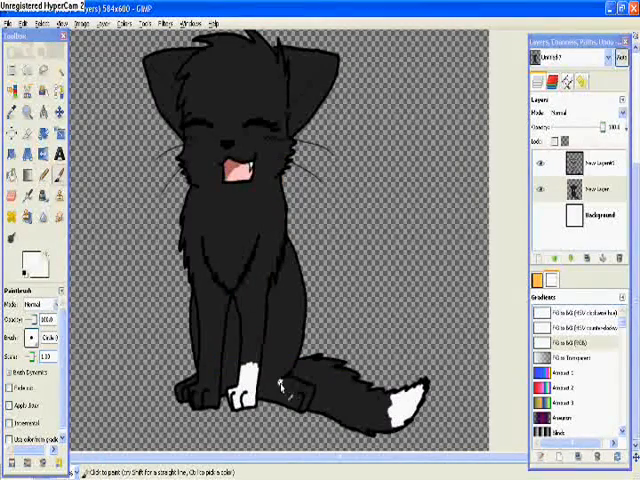
# Dab white on both ear tips and switch to Smudge to blend them
pyautogui.click(260, 390)
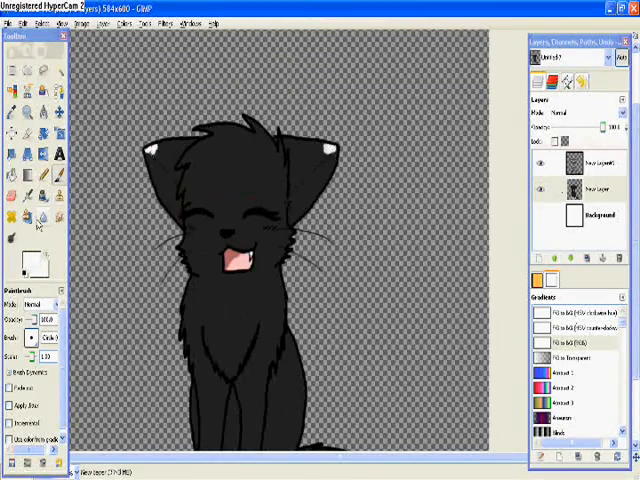
pyautogui.click(37, 214)
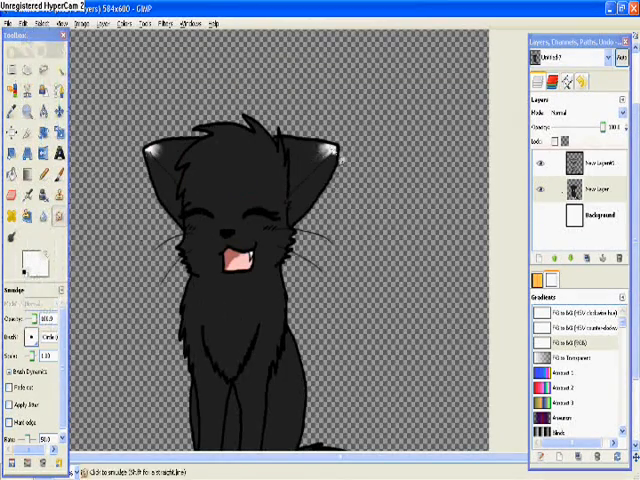